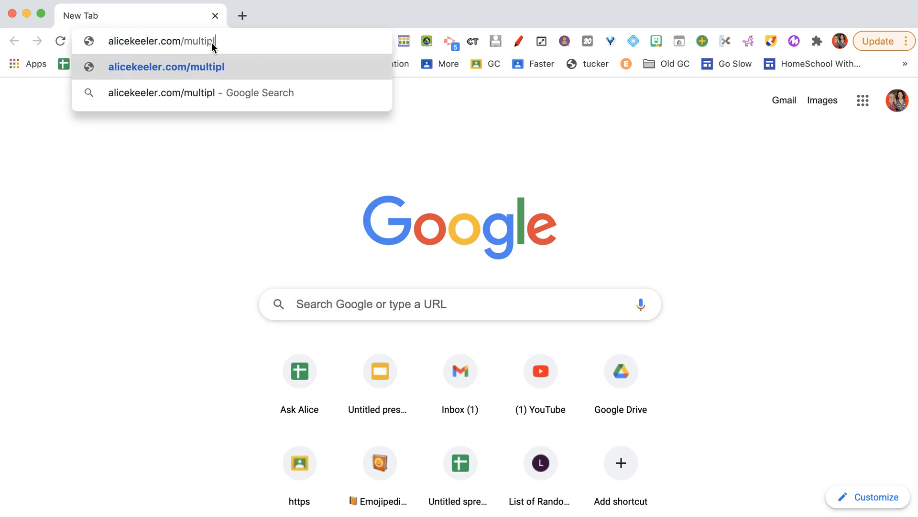
- Load the alicekeeler.com/multiple template-copy page in Chrome
key("Enter")
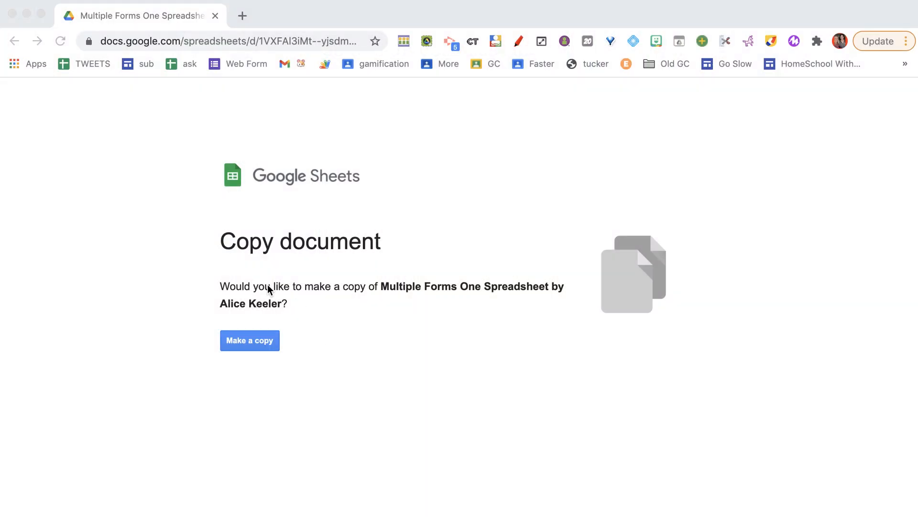
- Make a copy of the Multiple Forms One Spreadsheet and list its add-ons
left_click(250, 340)
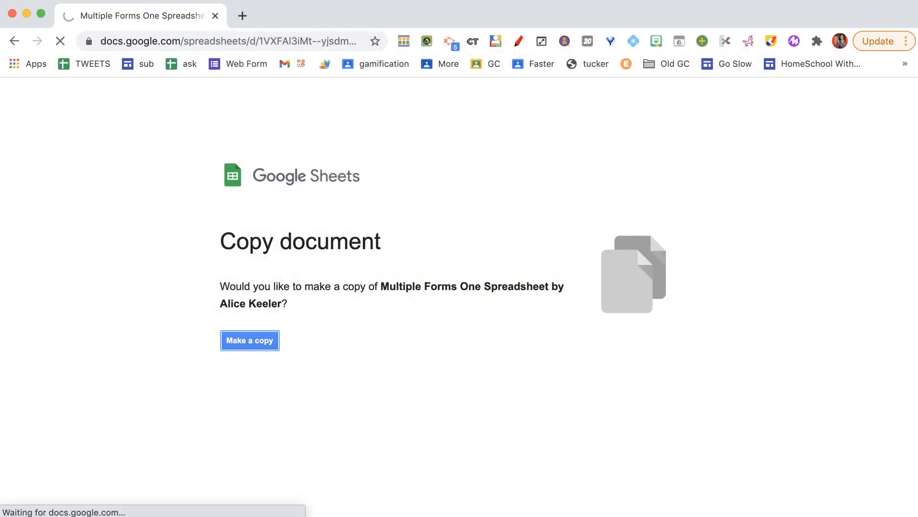
left_click(249, 341)
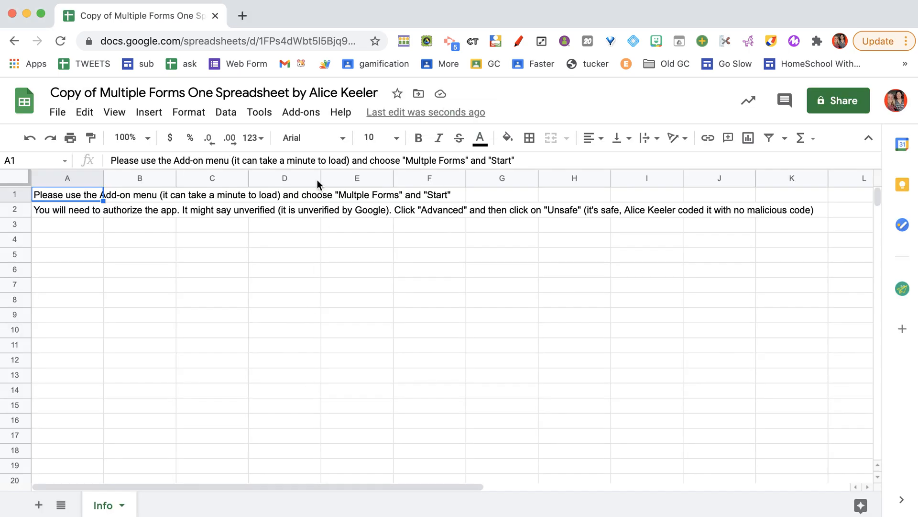
left_click(300, 112)
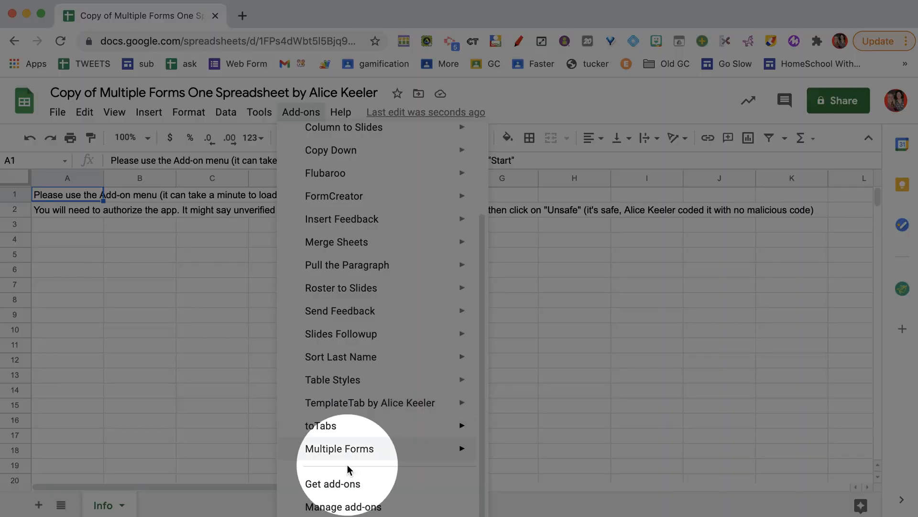
mouse_move(339, 447)
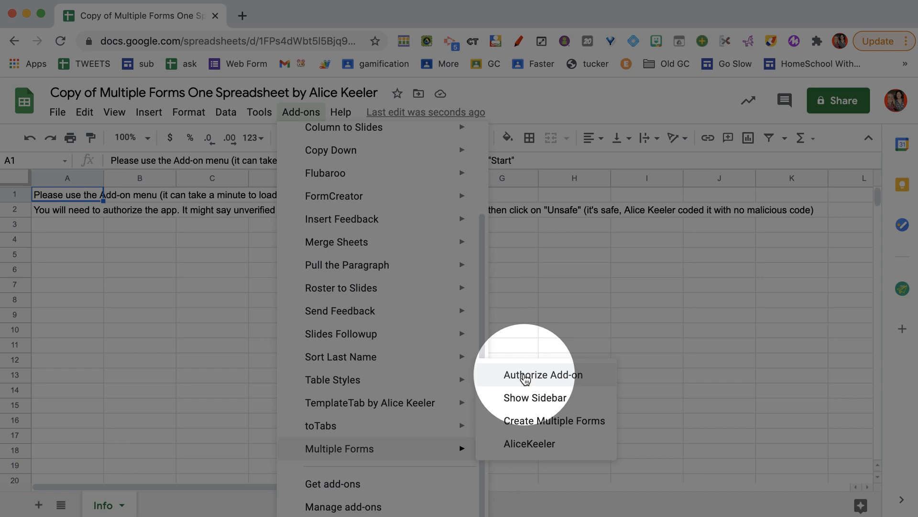
- Authorize the Multiple Forms add-on and grant its script permission to run
left_click(541, 375)
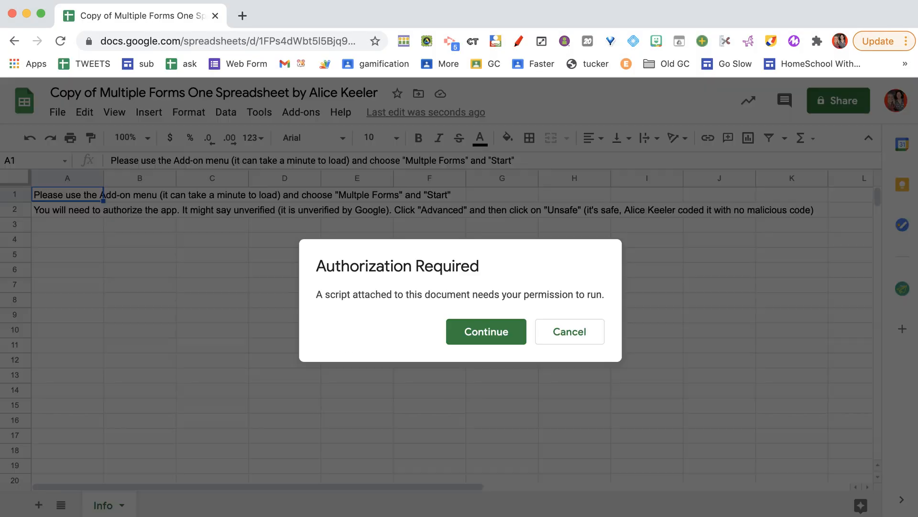
left_click(486, 331)
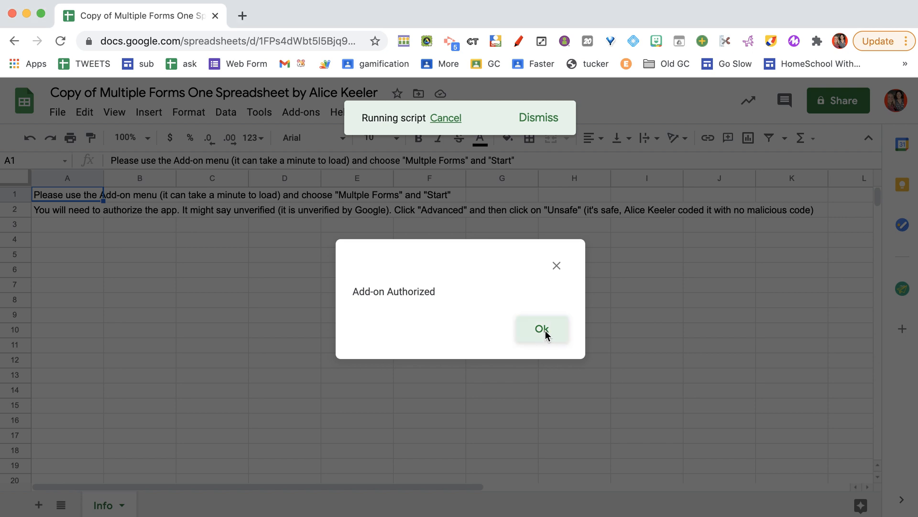
left_click(541, 328)
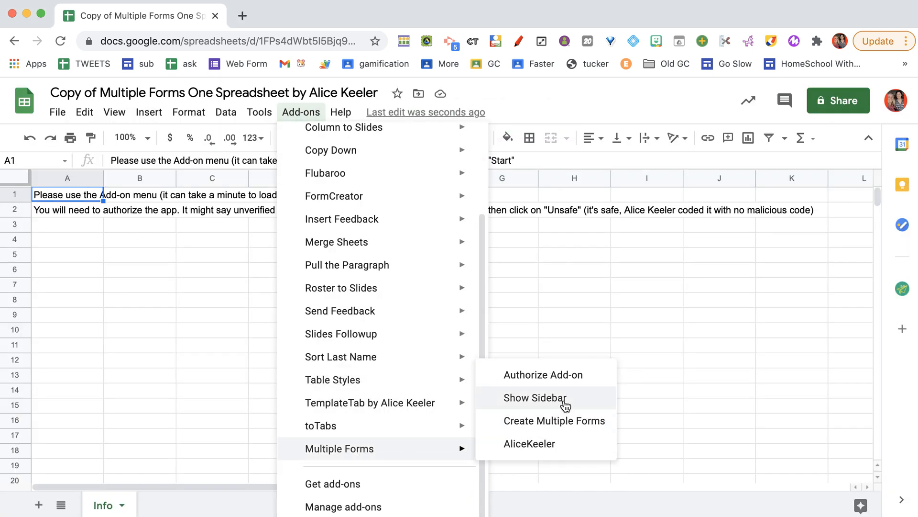
- Show the Multiple Forms sidebar and create a batch of 10 new forms
left_click(534, 398)
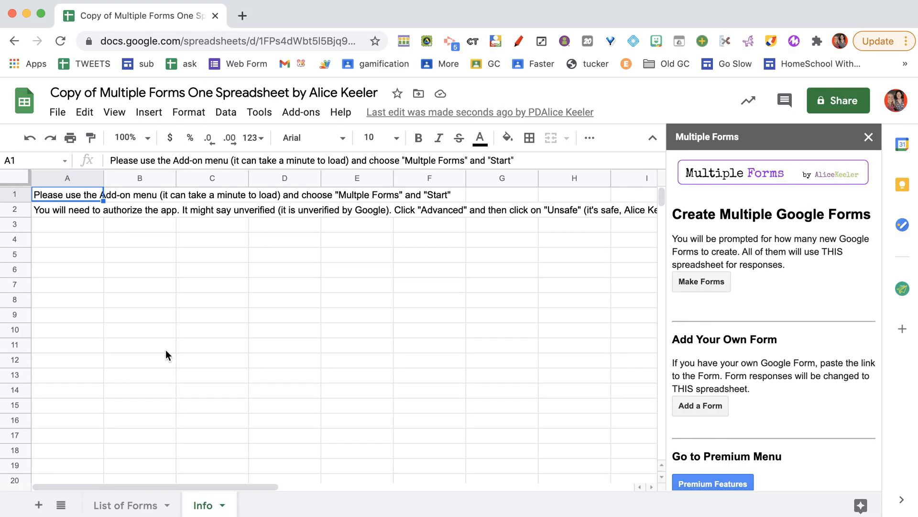
left_click(701, 282)
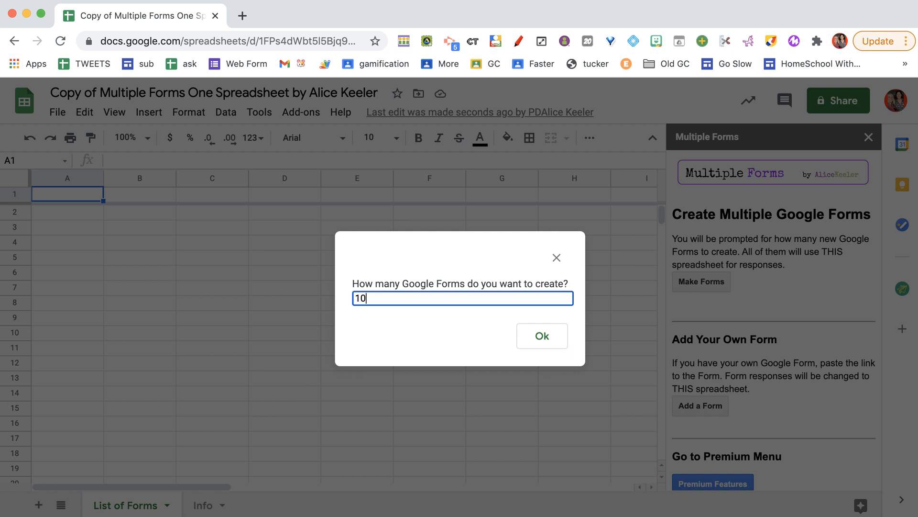
mouse_move(406, 382)
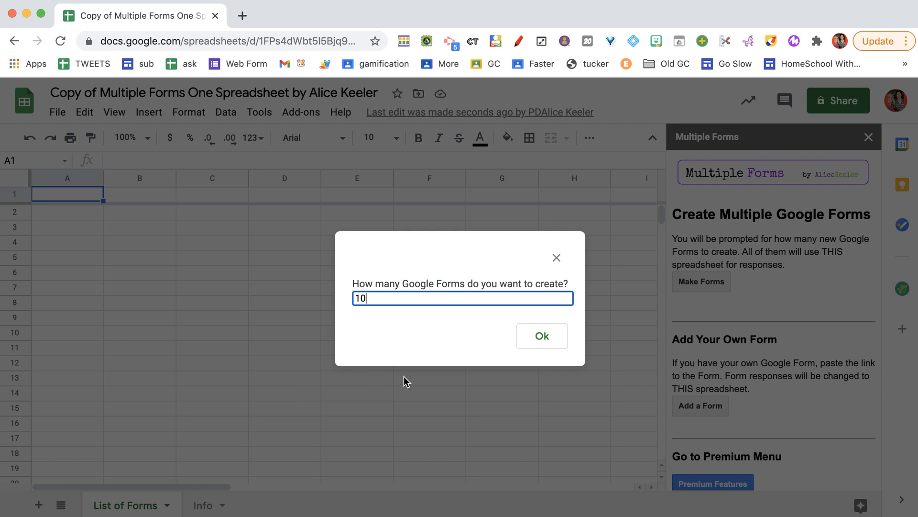
left_click(541, 336)
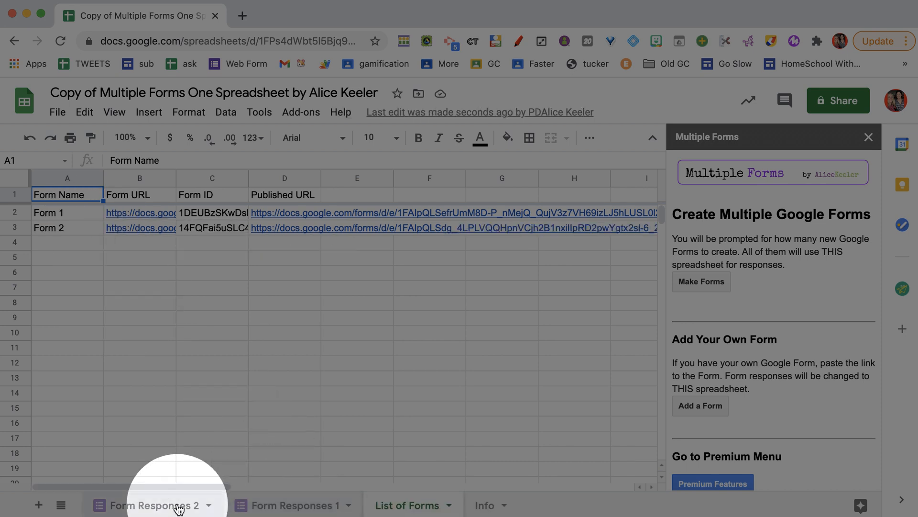
- Wait for all ten forms to appear and check the List of Forms sheet
left_click(700, 281)
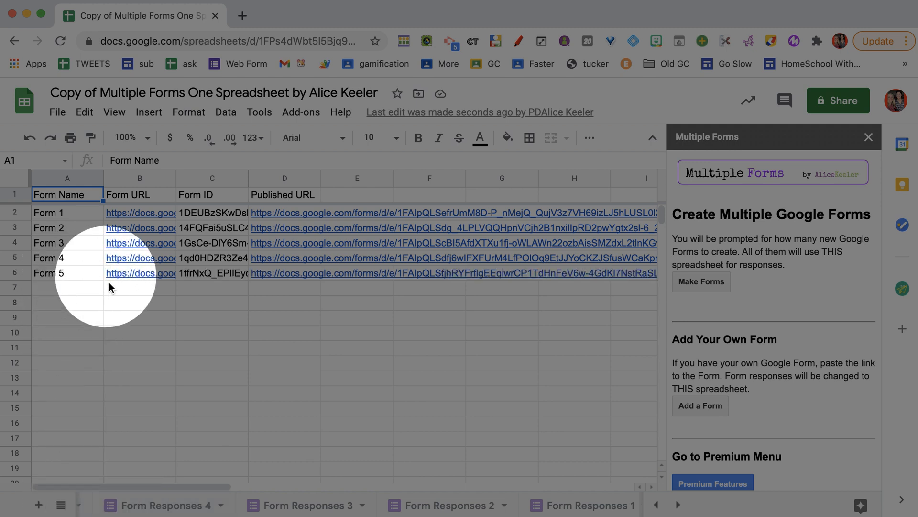
left_click(700, 282)
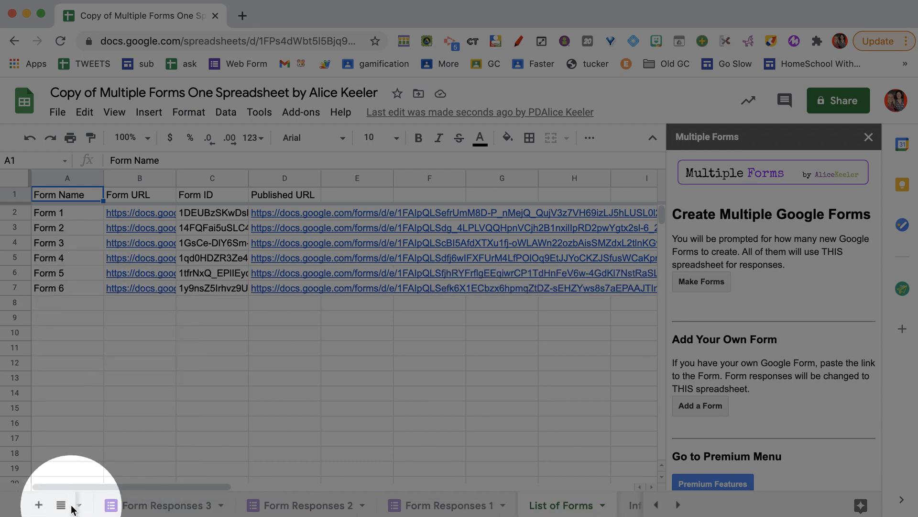
left_click(61, 504)
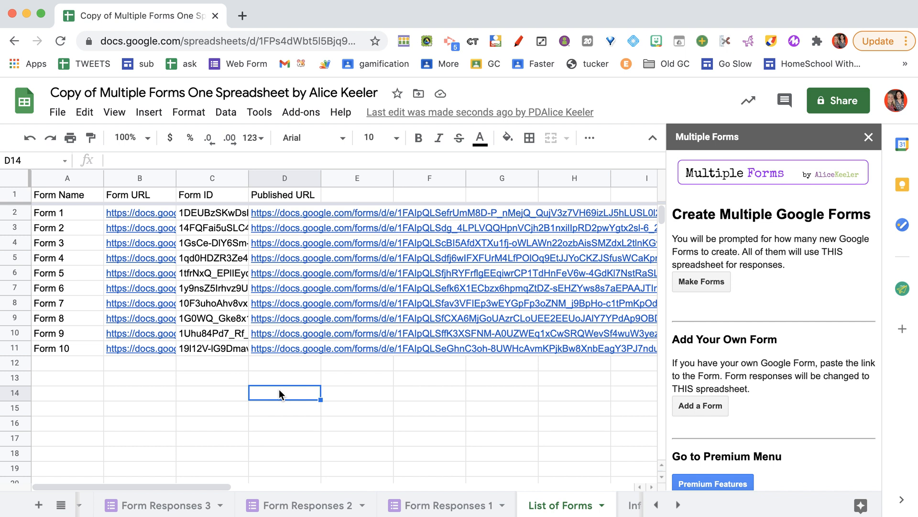
mouse_move(264, 396)
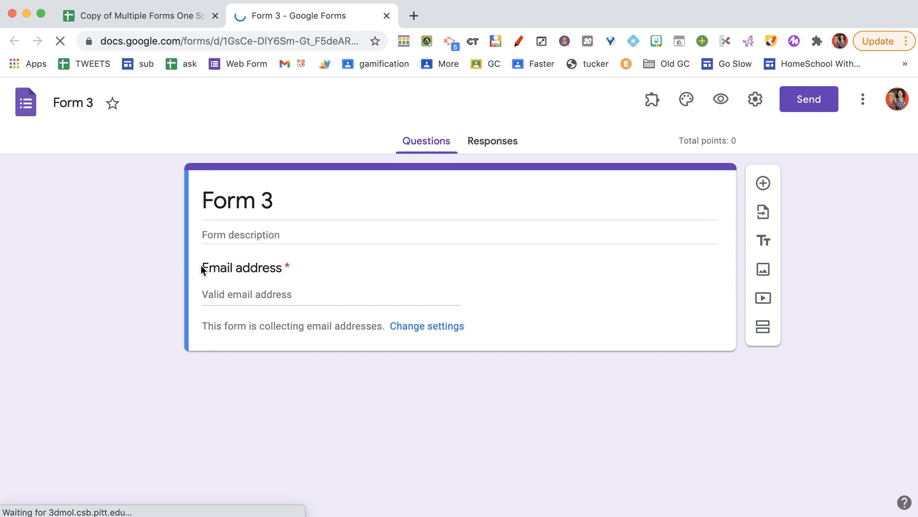
mouse_move(764, 212)
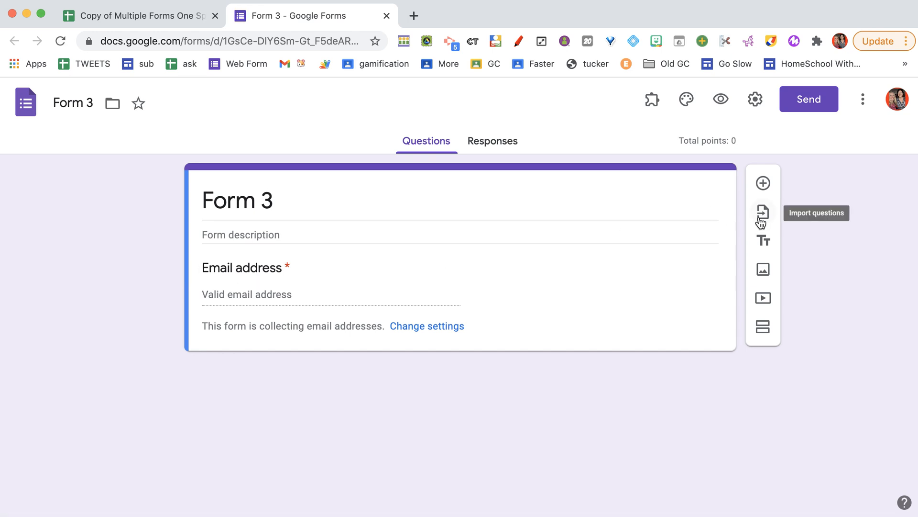
- Choose the Hunt For the Chupacabra in Madison form as the question import source
left_click(764, 212)
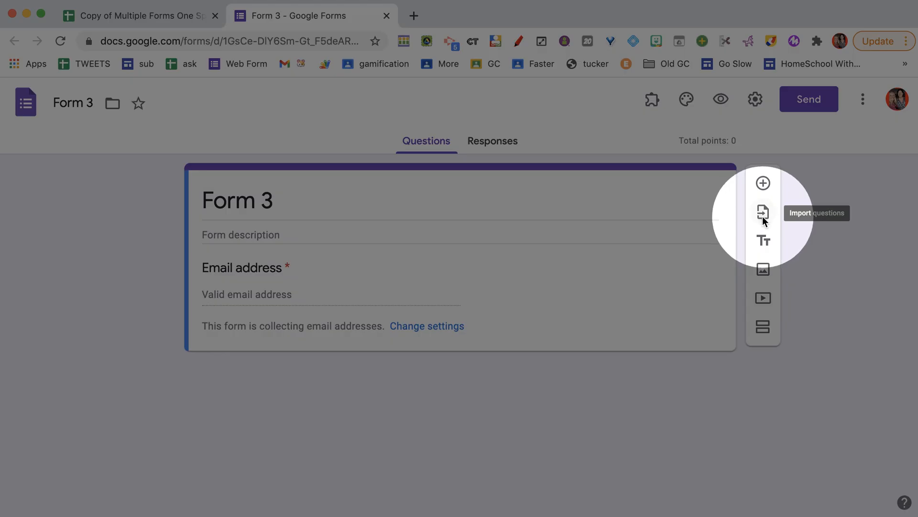
left_click(764, 212)
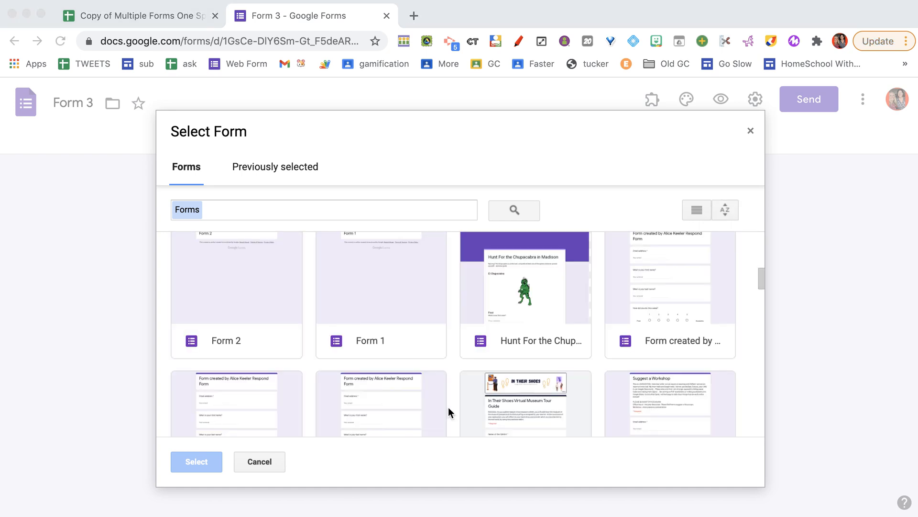
left_click(524, 296)
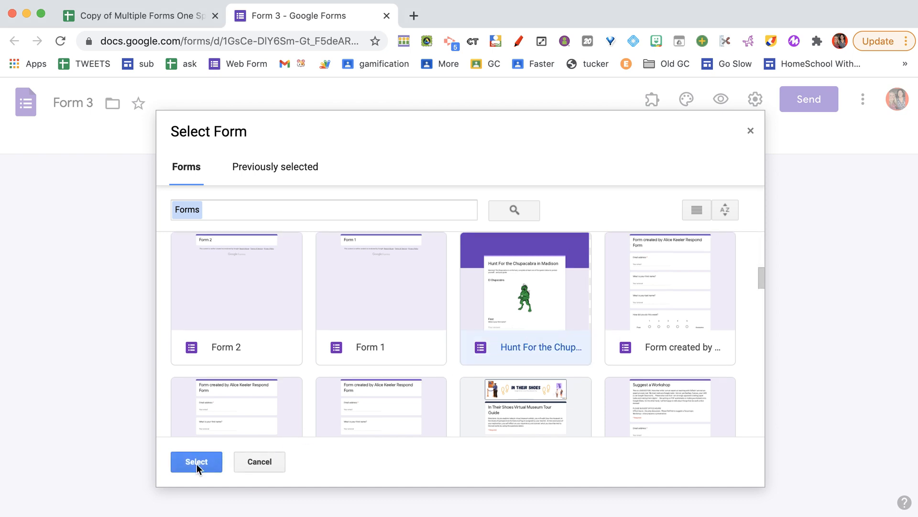
left_click(196, 462)
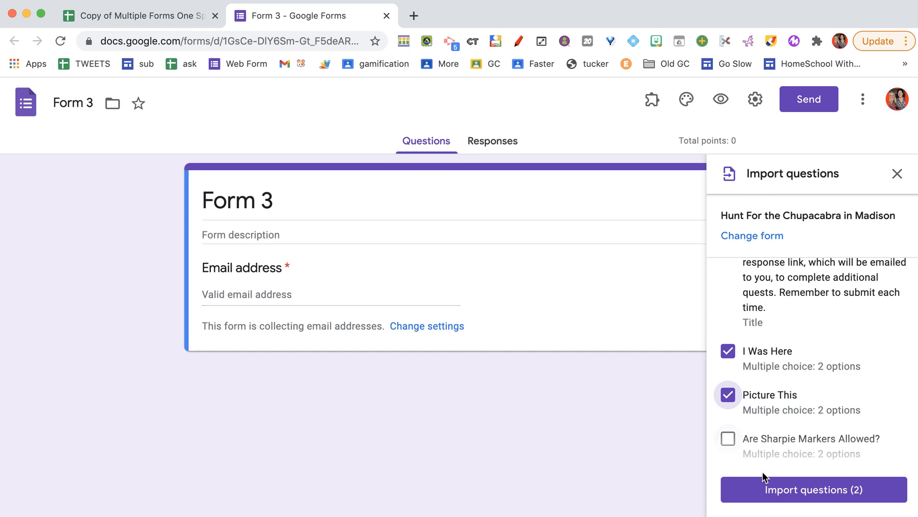
- Import the two checked questions into Form 3 and view its Responses
left_click(813, 490)
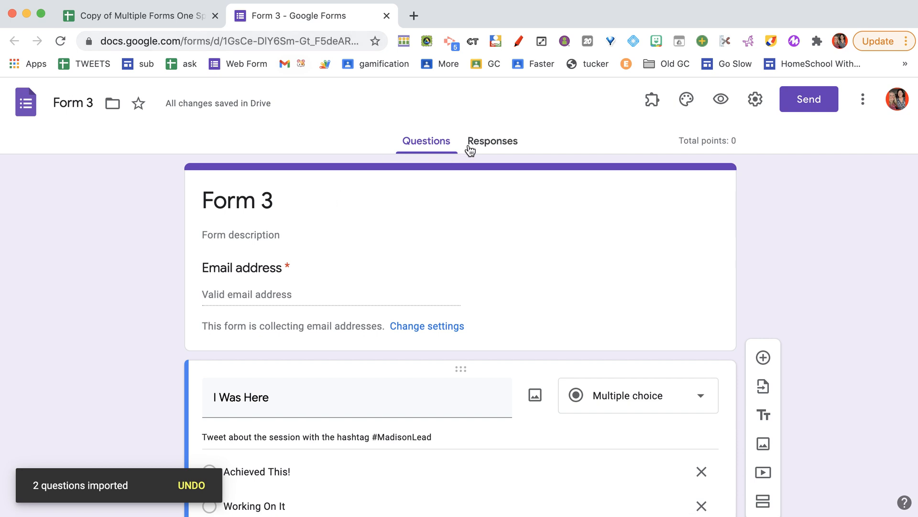
left_click(493, 141)
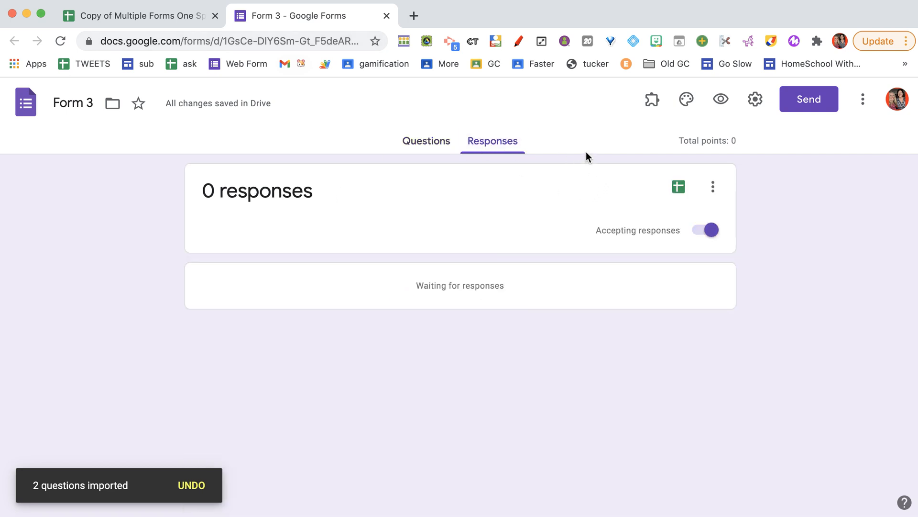
- Submit a live Form 3 response choosing Achieved This!, then return to the spreadsheet
left_click(721, 98)
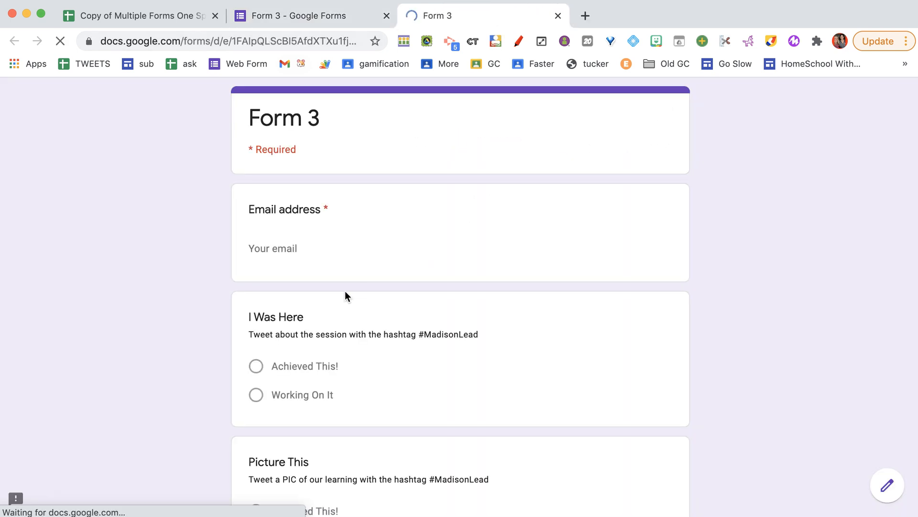
type("ss")
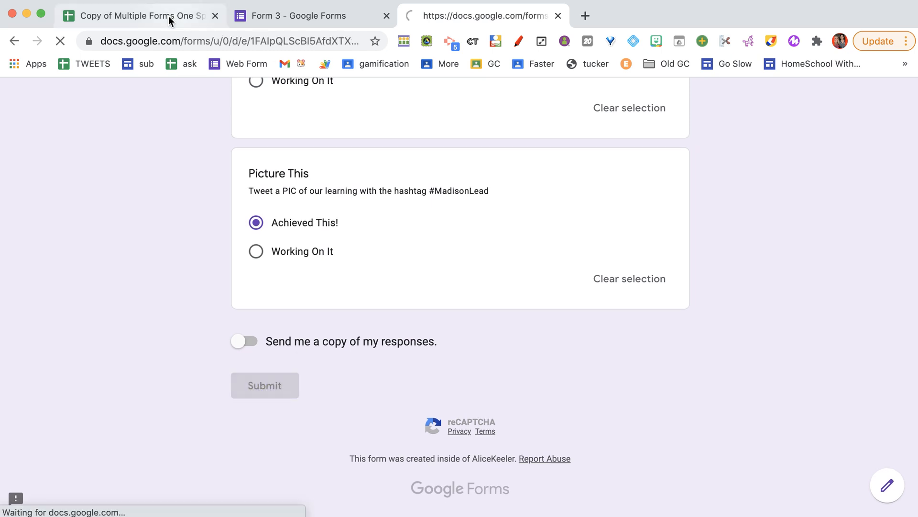
left_click(135, 17)
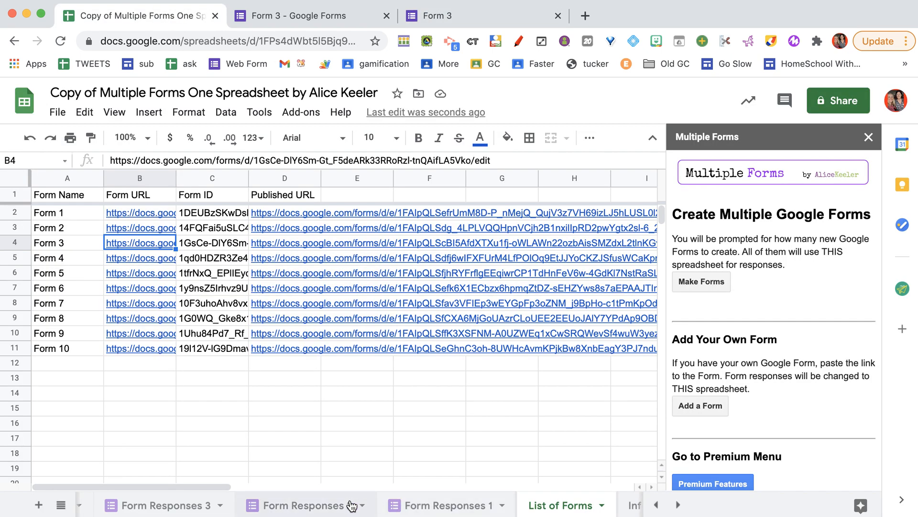
- Check the Form 3 response in Form Responses 3, then launch Form 10's edit link from B11
left_click(204, 506)
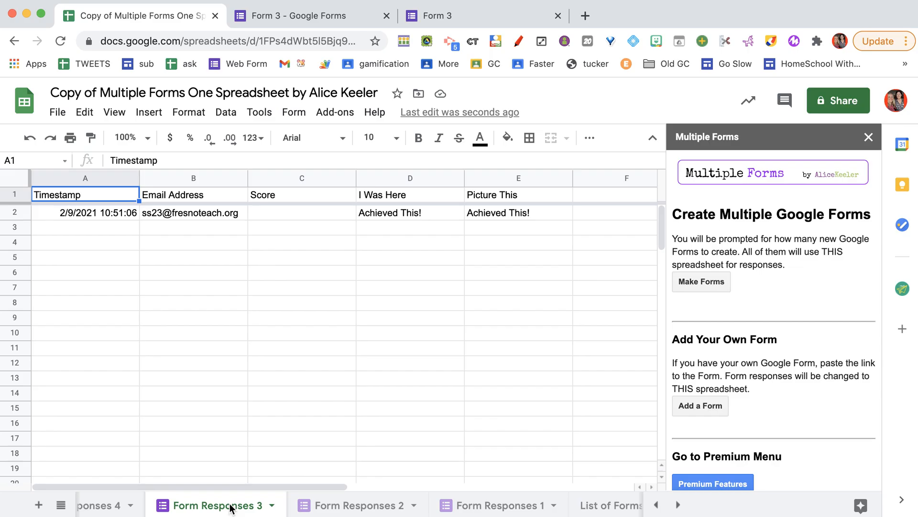
mouse_move(406, 203)
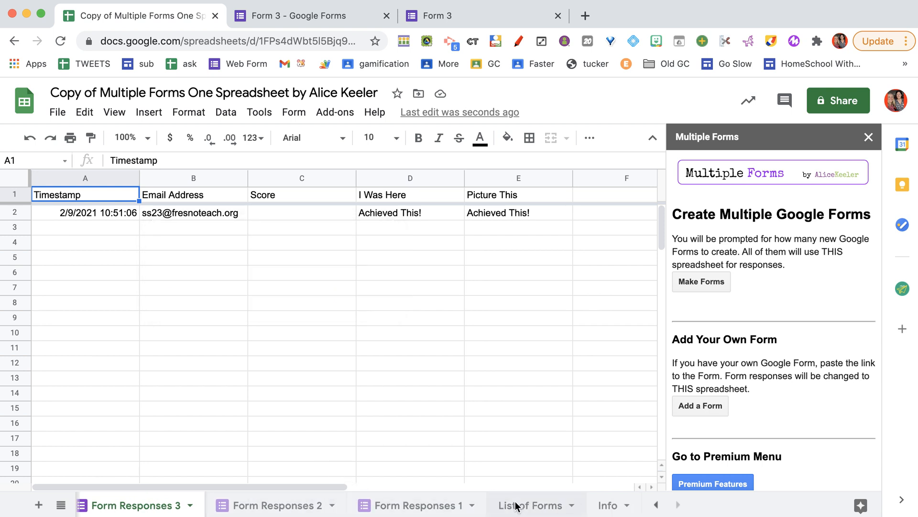
left_click(529, 505)
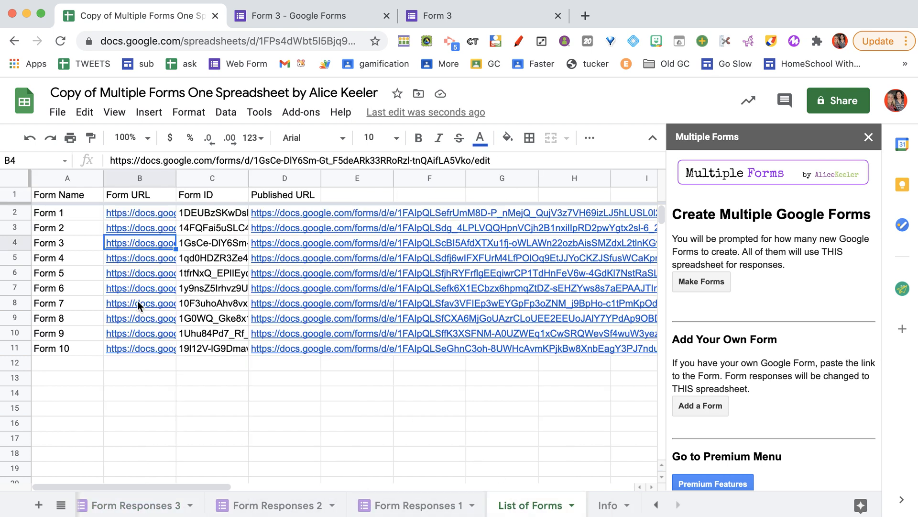
left_click(139, 349)
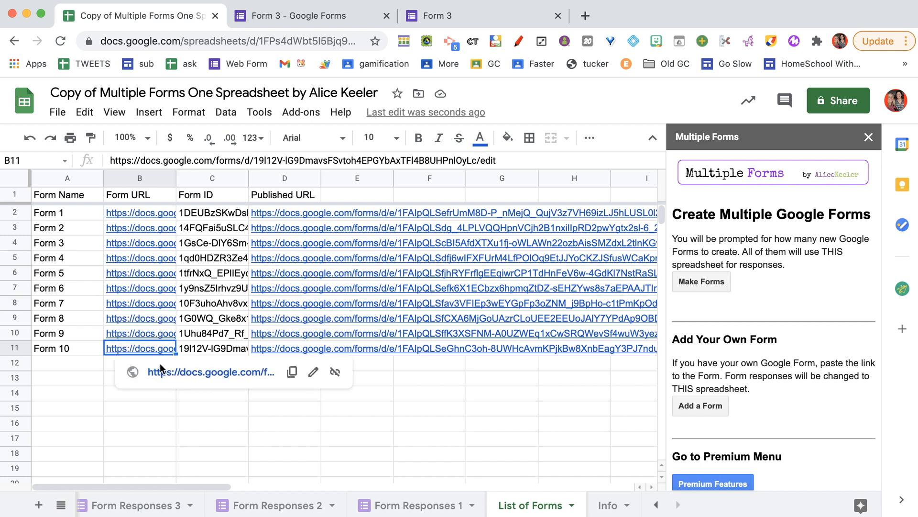
left_click(211, 372)
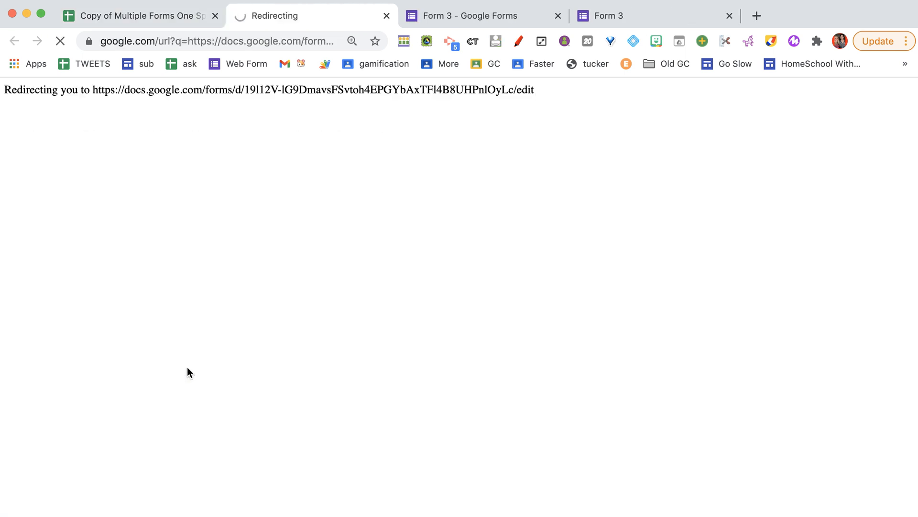